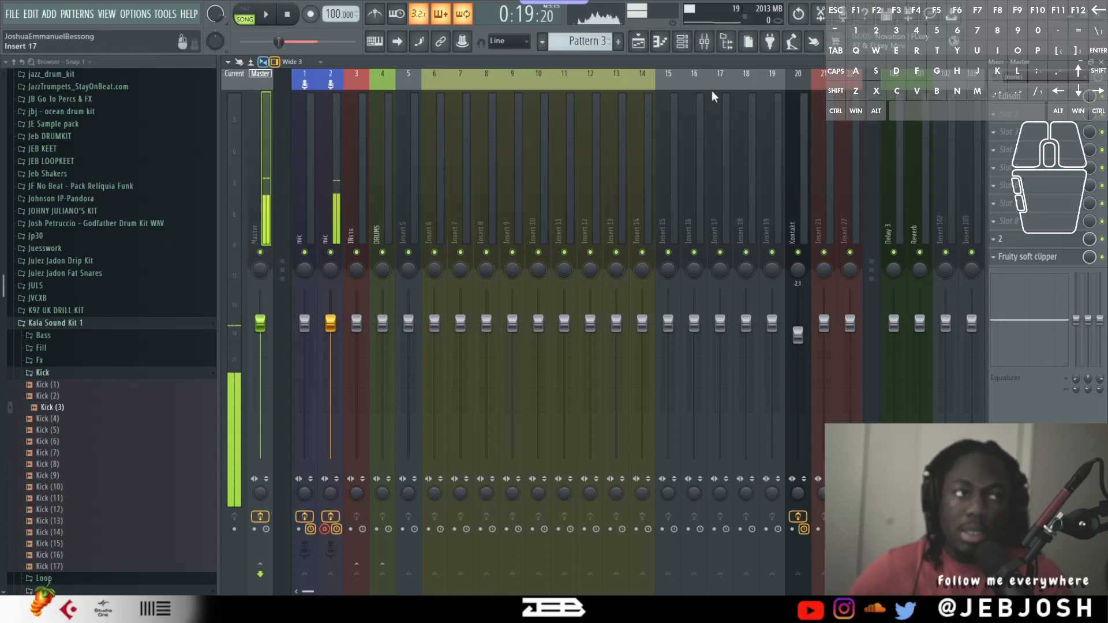
# - Switch the view from the channel rack to the playlist arrangement with Pattern 3 on Track 6
pyautogui.click(682, 41)
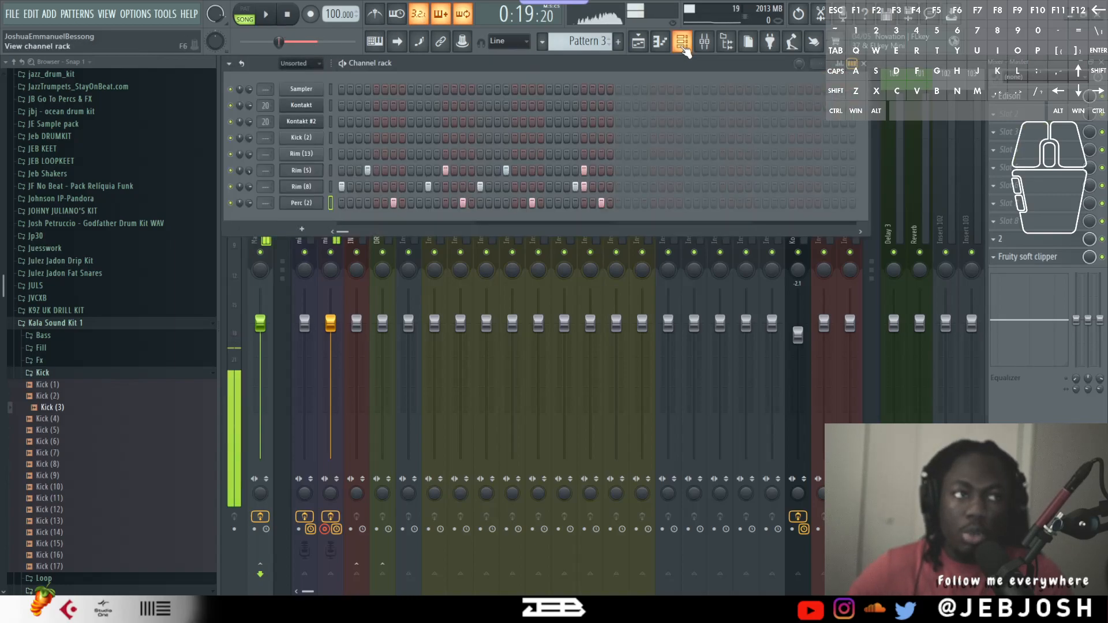
pyautogui.click(683, 41)
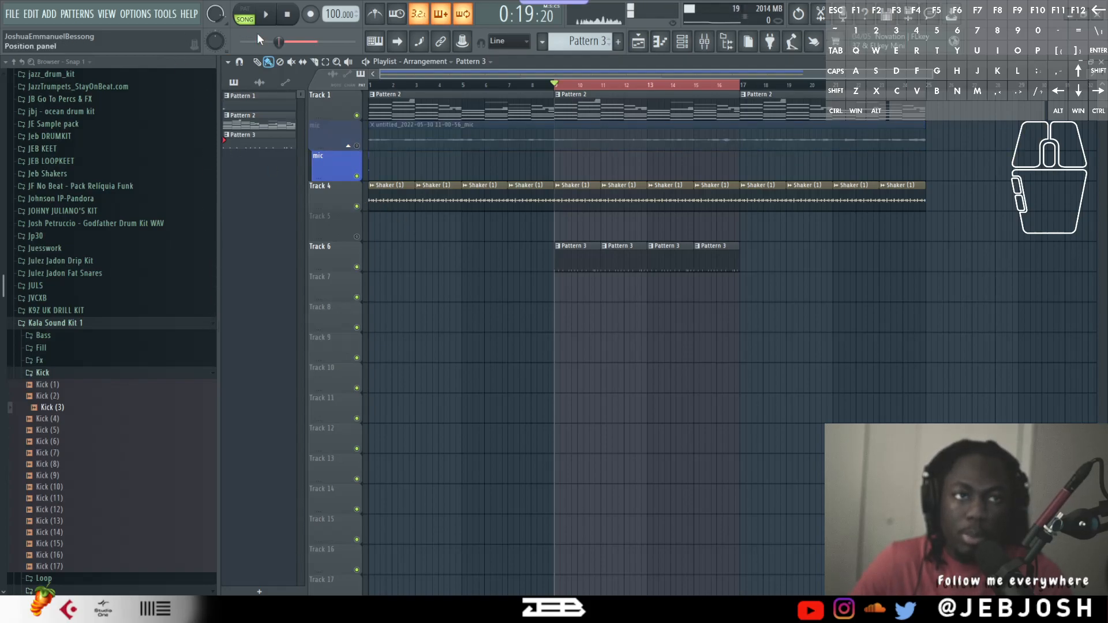
# - Bring back the channel rack to receive the Kick (7) and Kick (8) samples
pyautogui.click(265, 14)
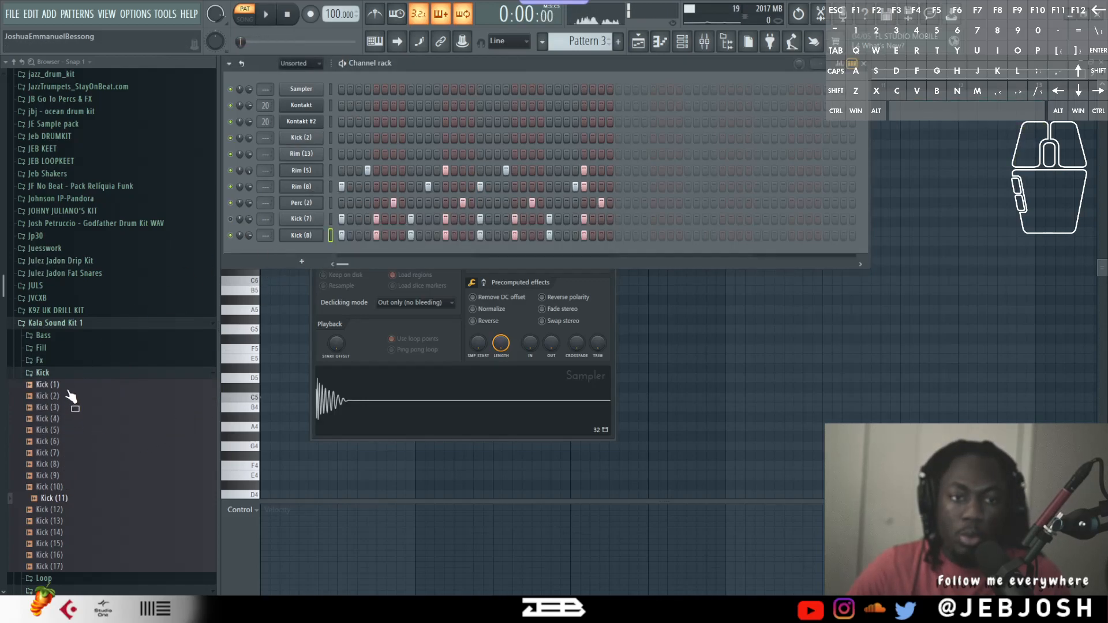
# - Send Kick (1) from the browser into the Edison audio editor
pyautogui.rightClick(47, 383)
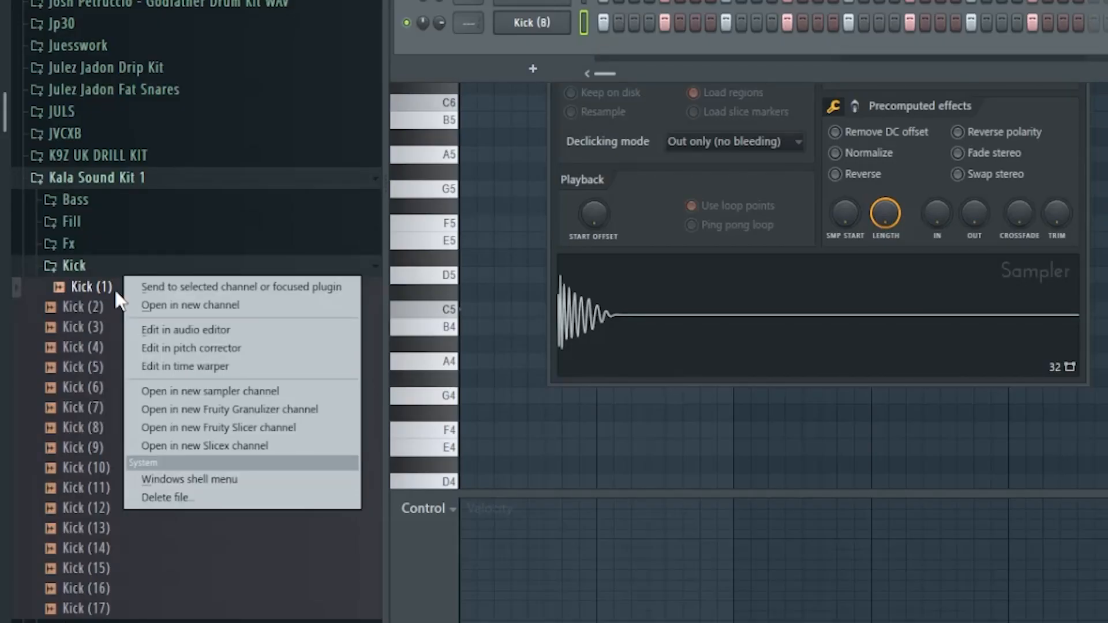
pyautogui.moveTo(236, 366)
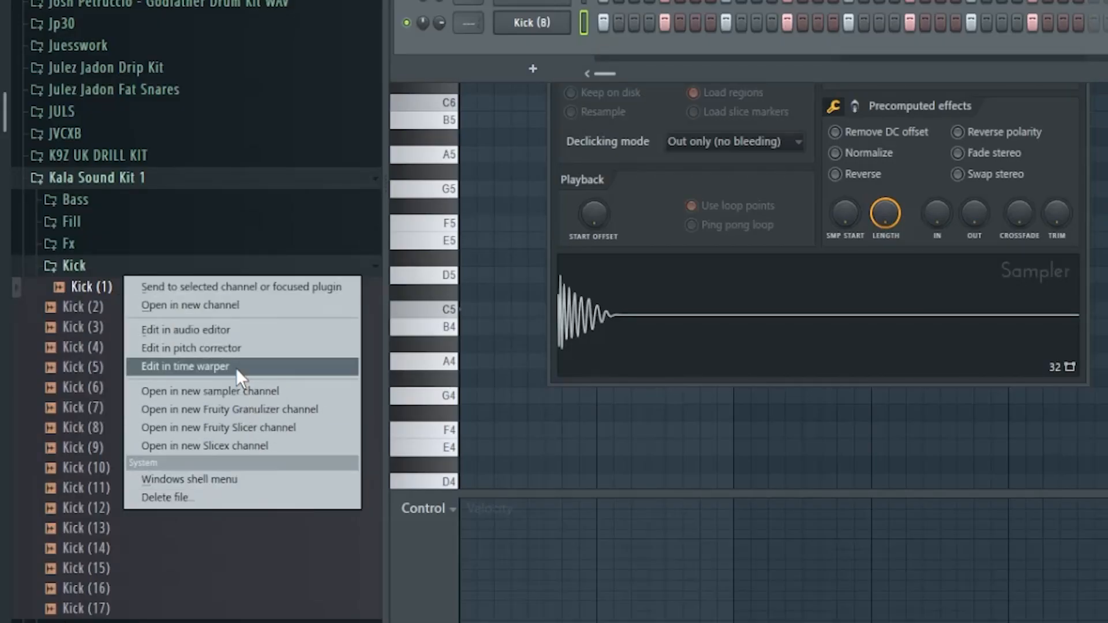
pyautogui.click(185, 330)
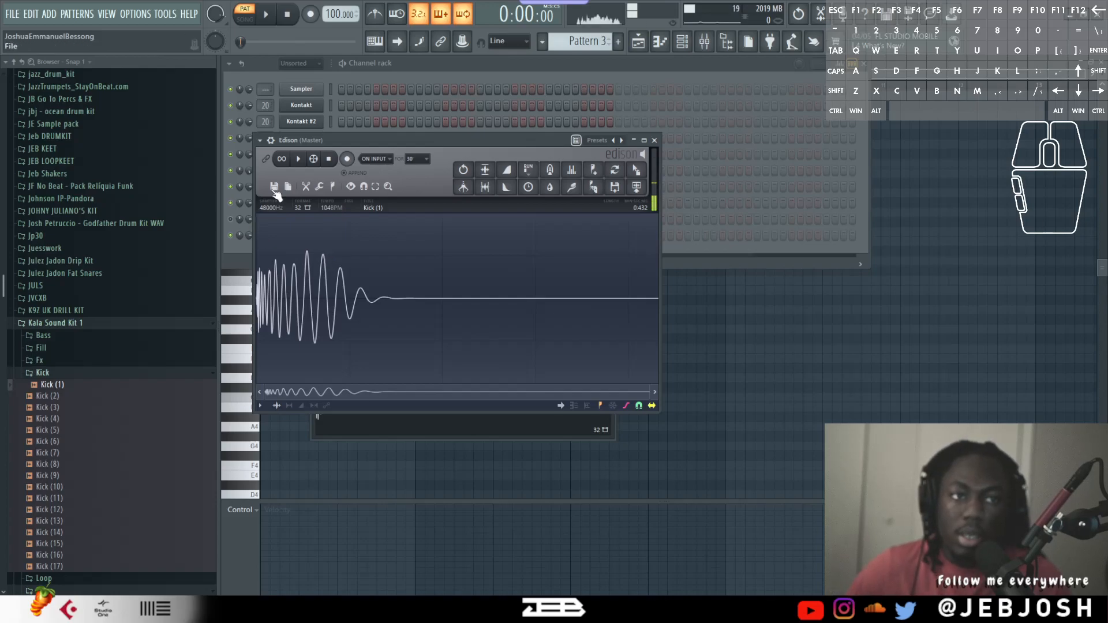
# - Re-save the Kick (1) sample from Edison under its file name
pyautogui.click(274, 186)
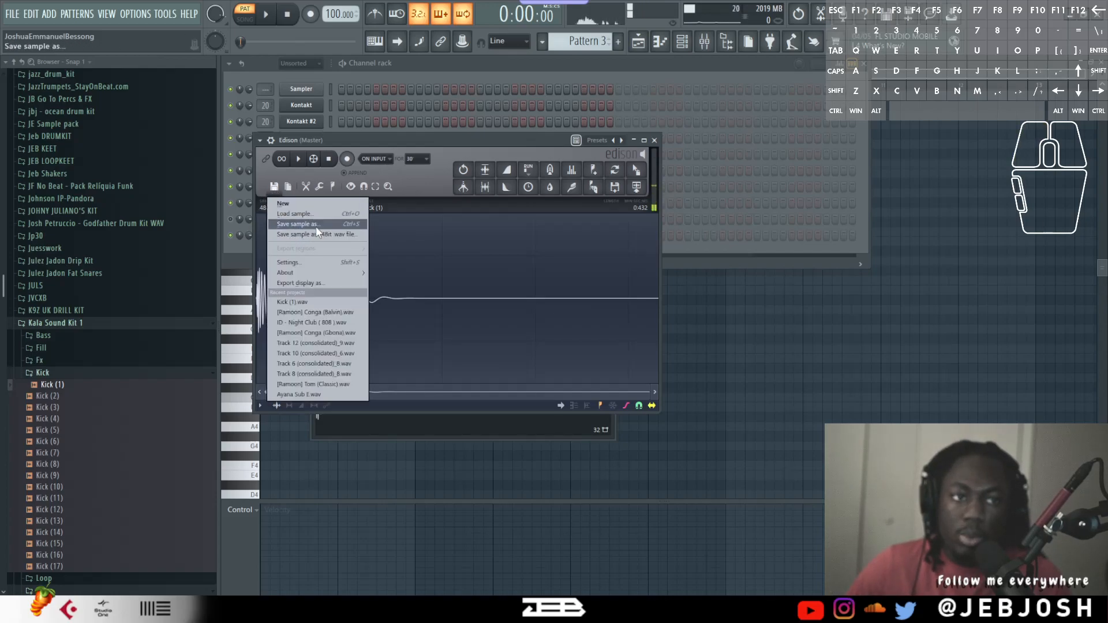
pyautogui.click(298, 224)
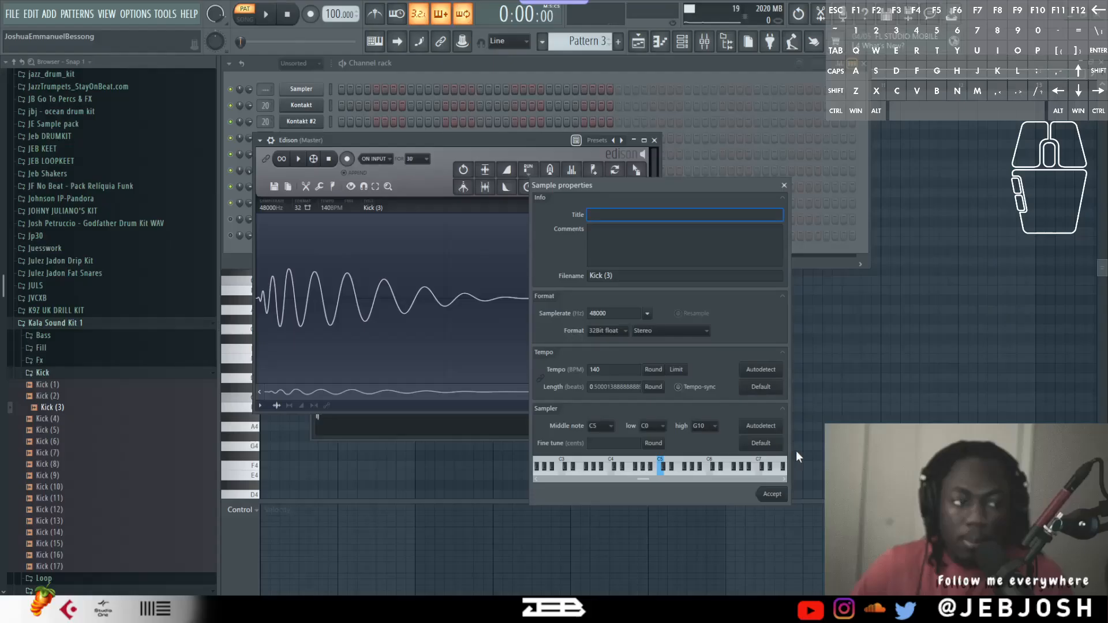
# - Save Kick (3) with tempo sync off, then preview Kick (4) in the browser
pyautogui.click(274, 186)
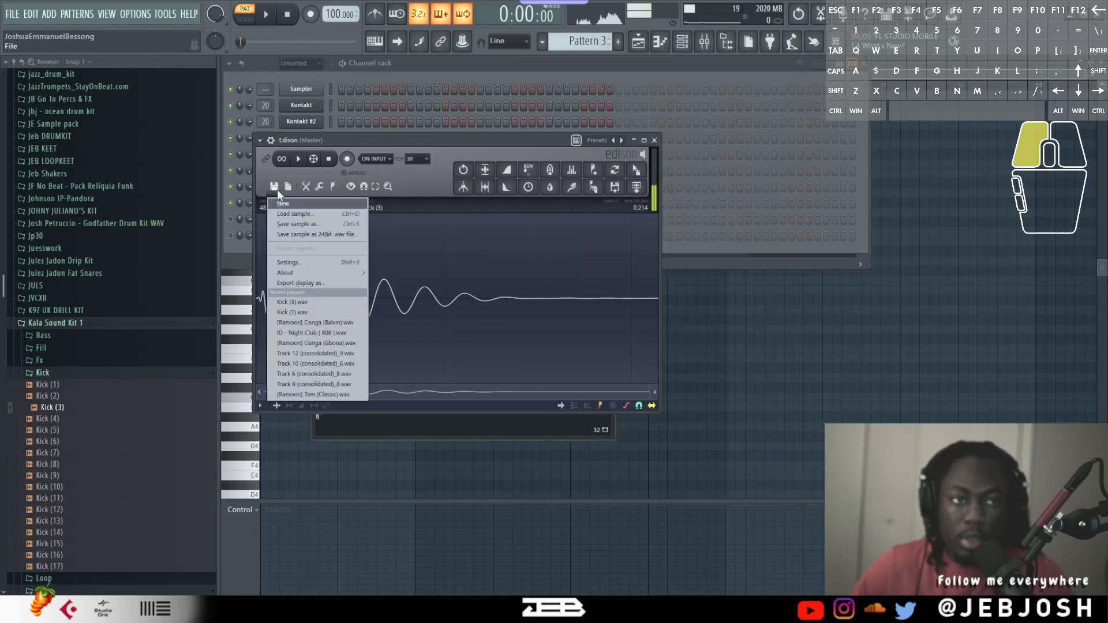
pyautogui.click(298, 224)
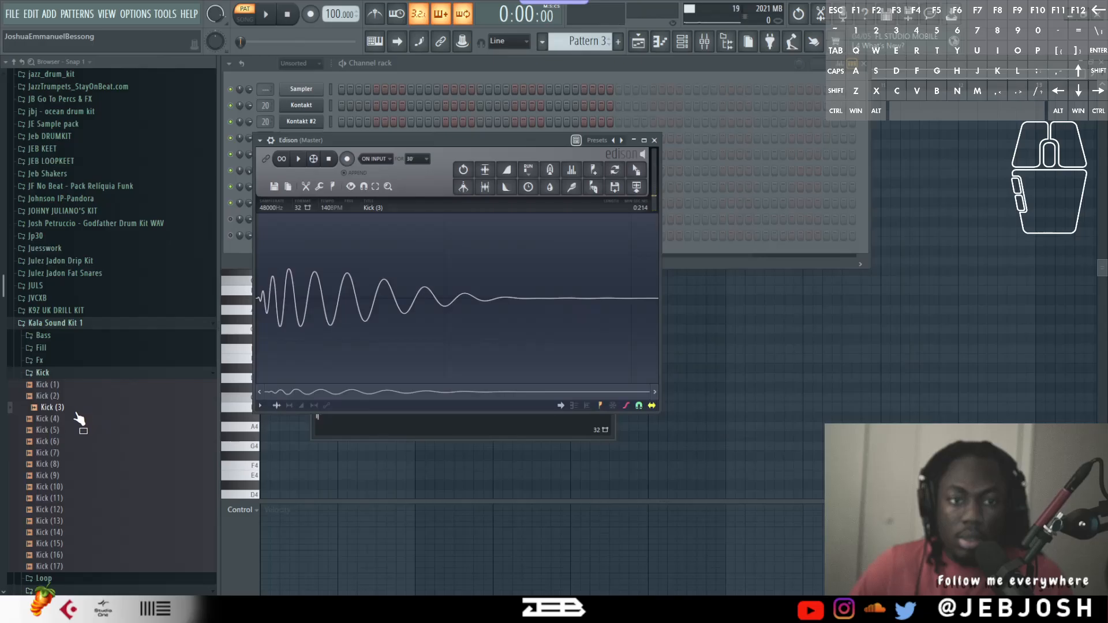
pyautogui.click(265, 14)
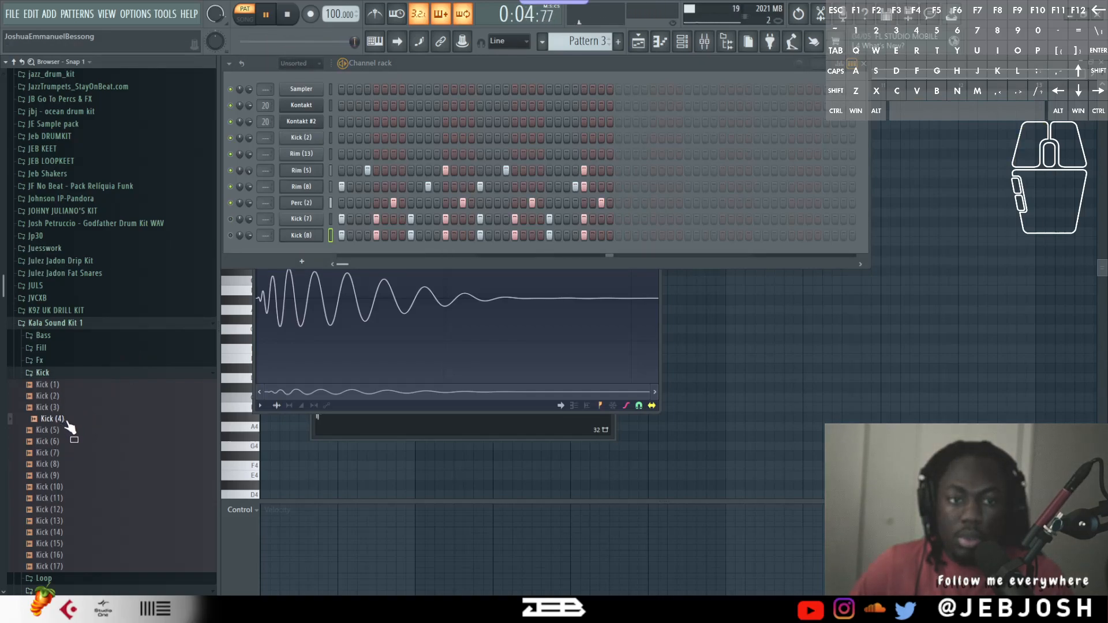
# - Edit Kick (4) in Edison, remove tempo sync and overwrite the original Kick (4) file
pyautogui.rightClick(51, 419)
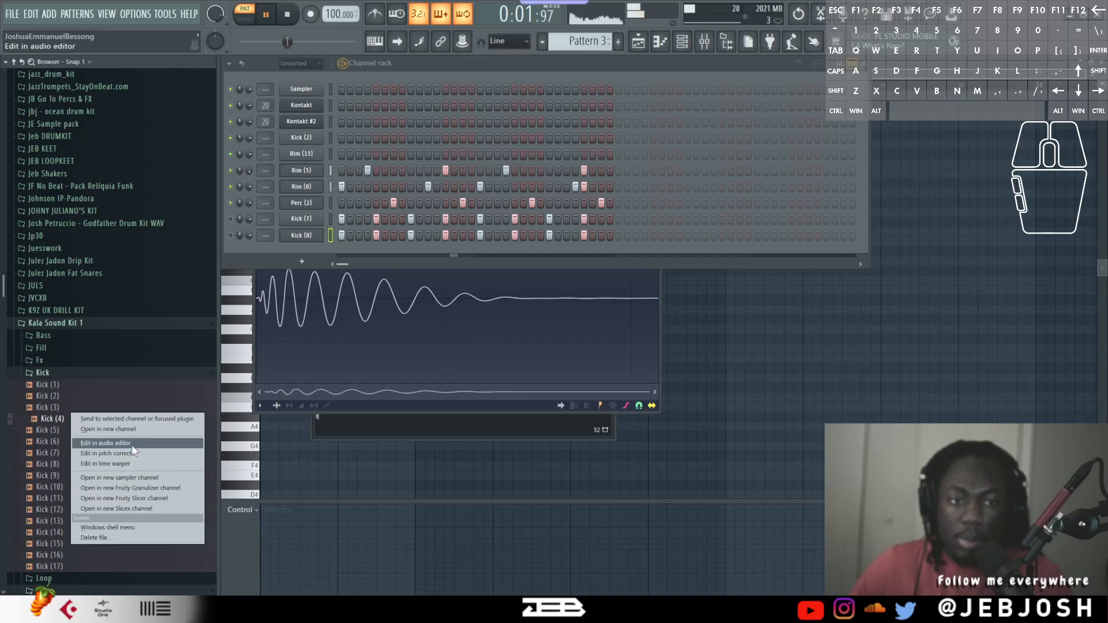
pyautogui.click(105, 443)
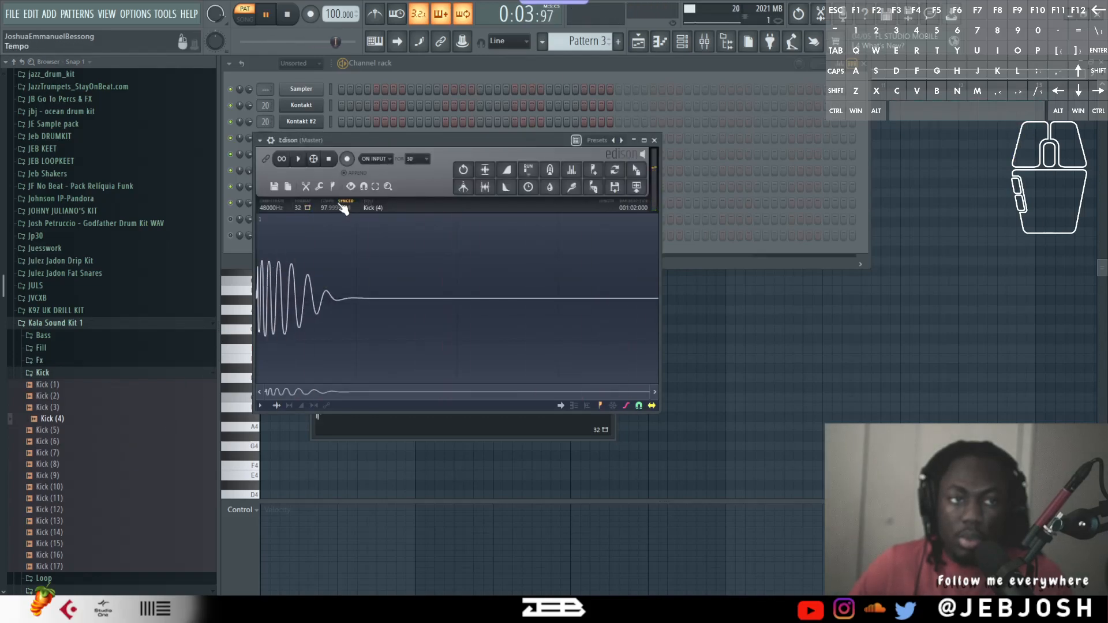
pyautogui.click(273, 187)
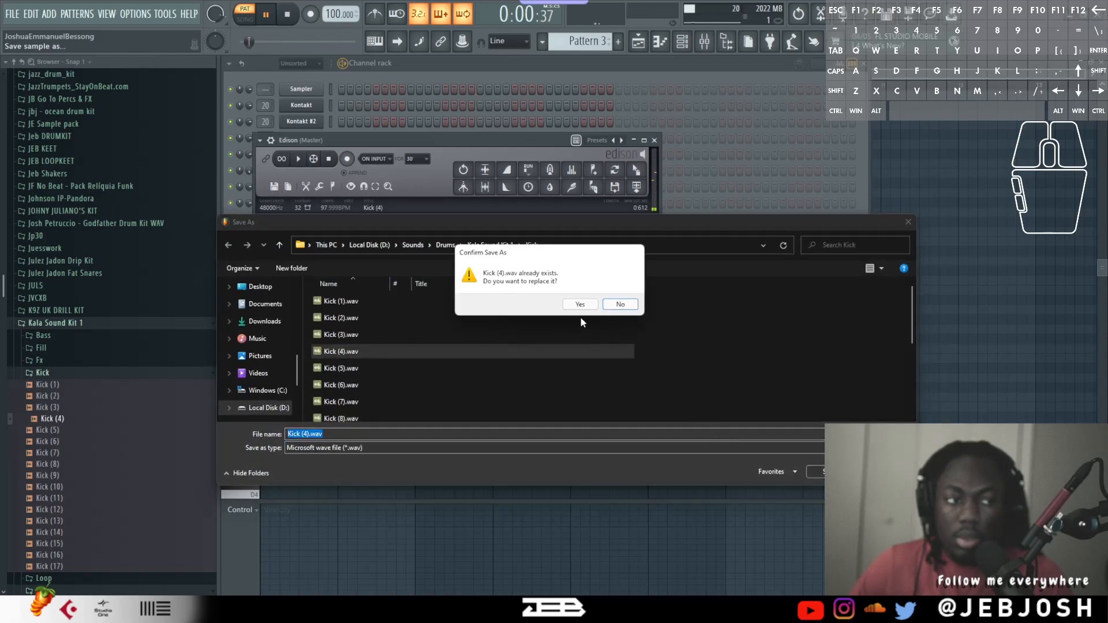
pyautogui.click(580, 304)
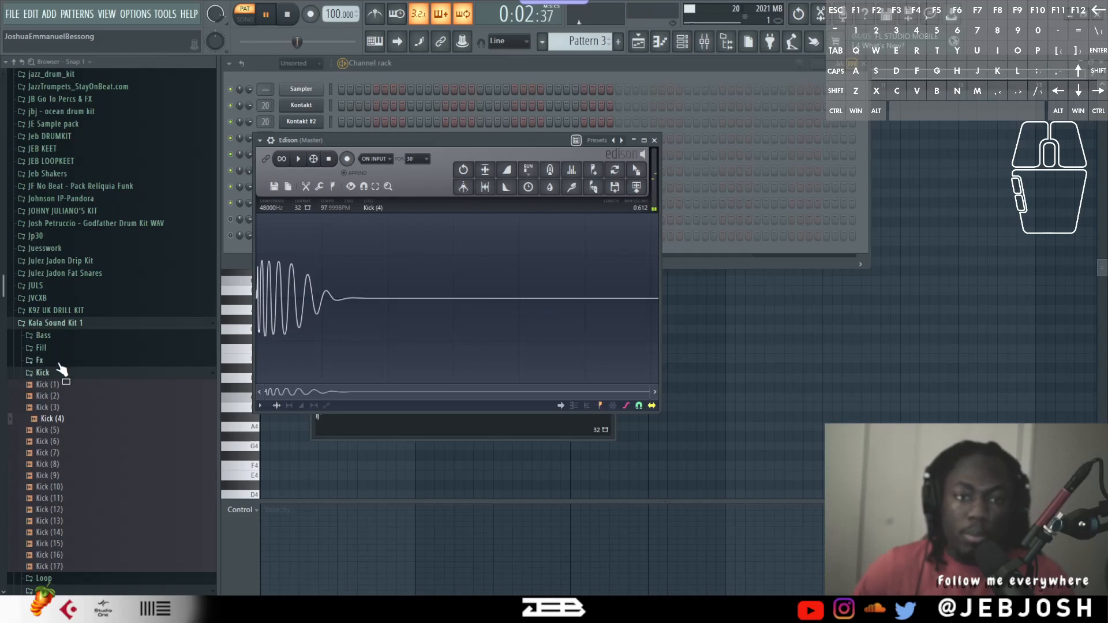
pyautogui.click(286, 13)
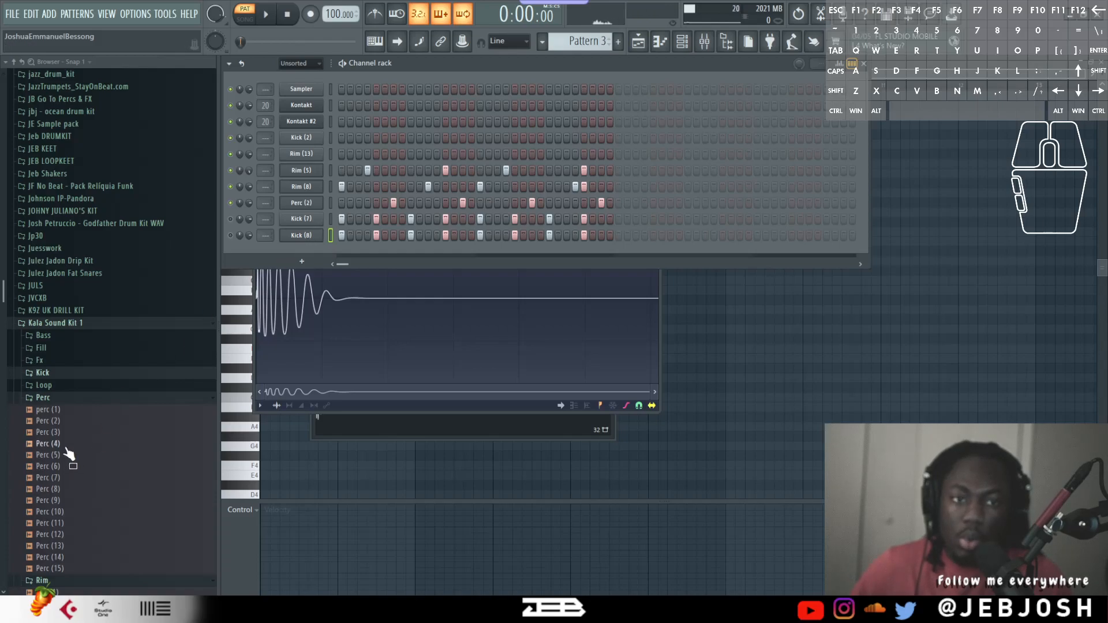
# - Scroll the browser down through the Perc samples toward Perc (12)
pyautogui.scroll(-3)
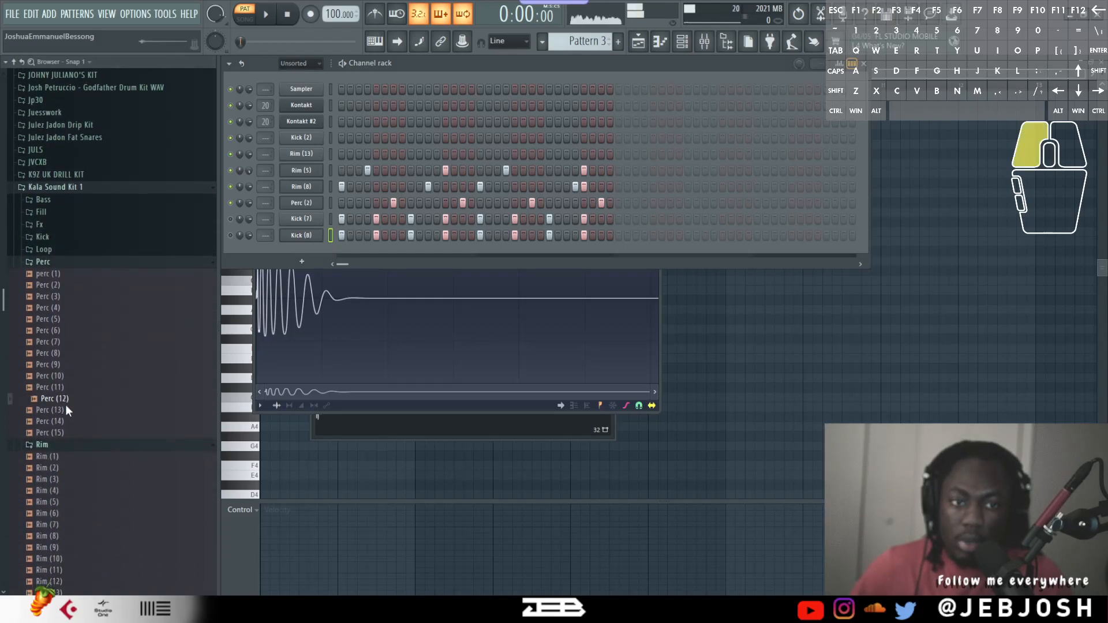